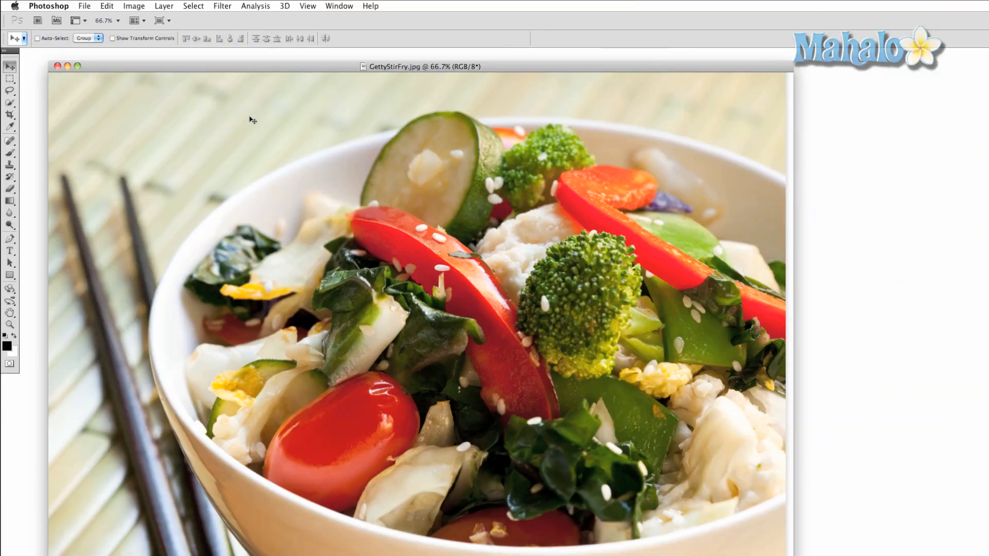
mouse_move(231, 116)
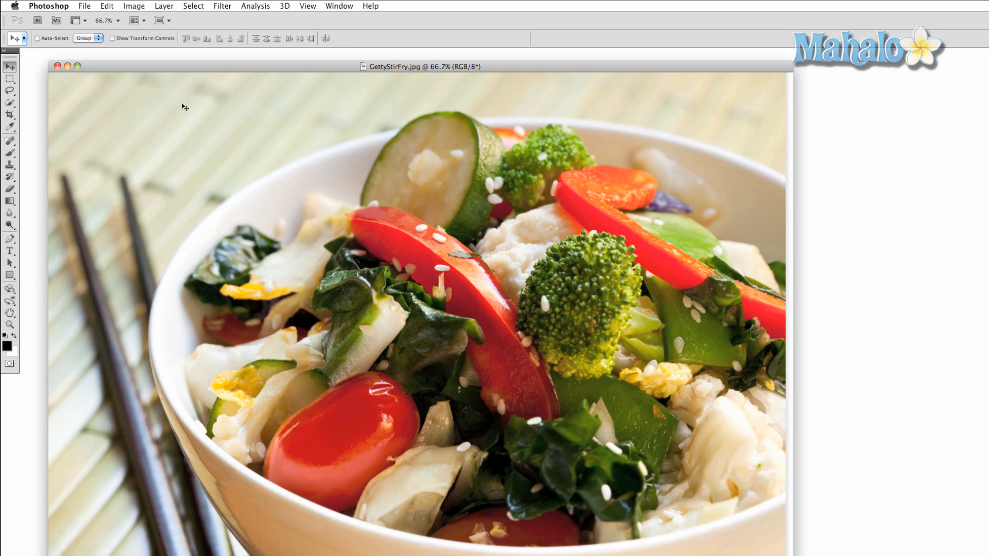
mouse_move(209, 113)
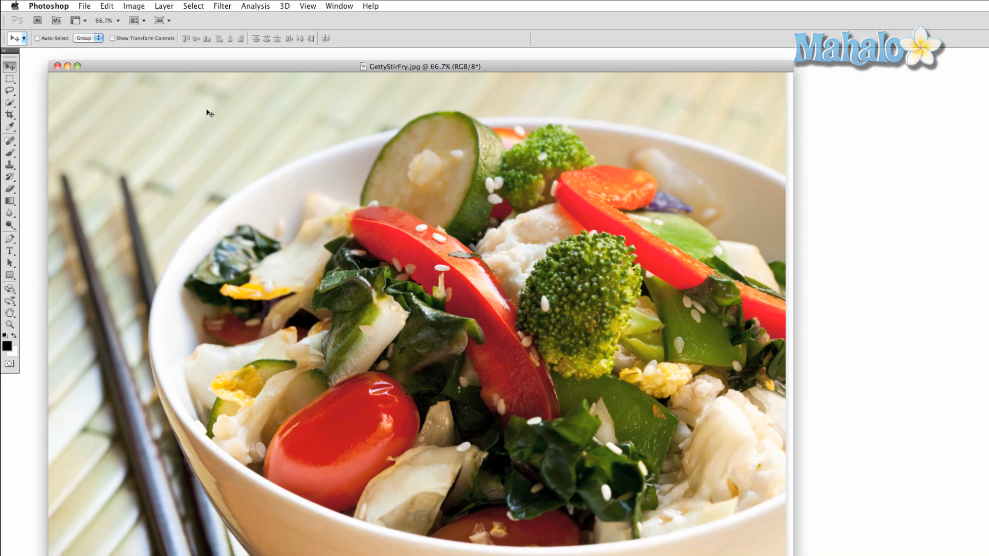
mouse_move(208, 114)
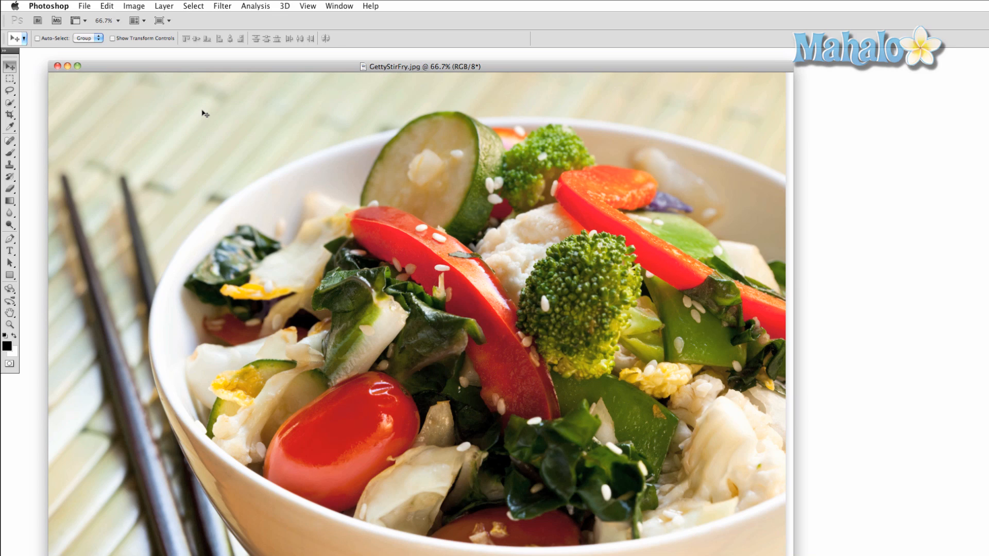
mouse_move(202, 115)
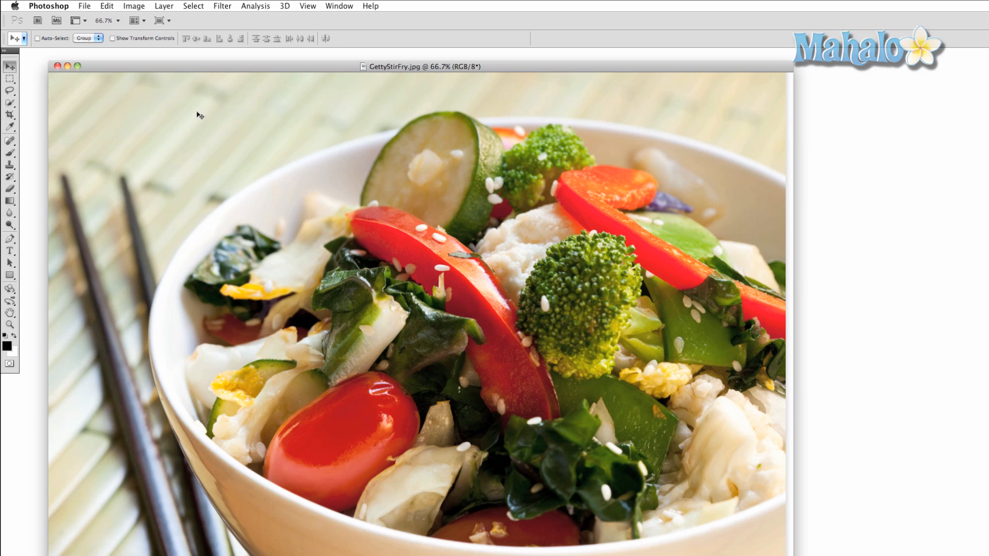
mouse_move(157, 117)
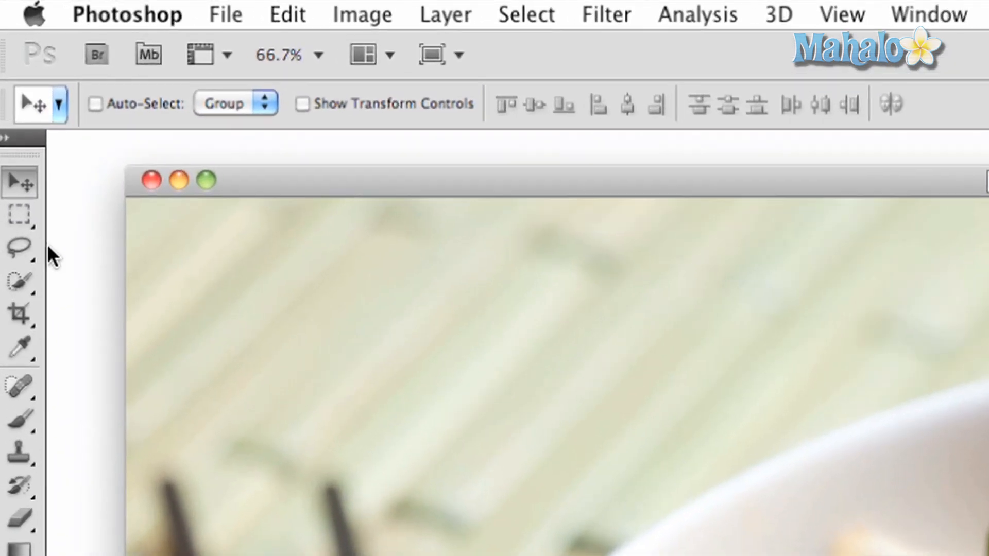
Choose the Elliptical Marquee Tool from the Marquee tool group.
click(19, 213)
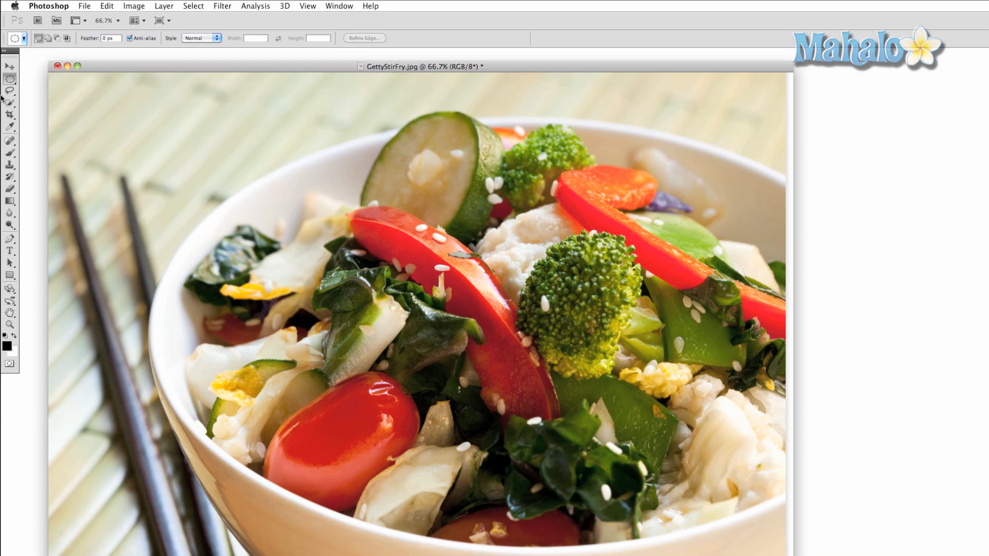
mouse_move(168, 131)
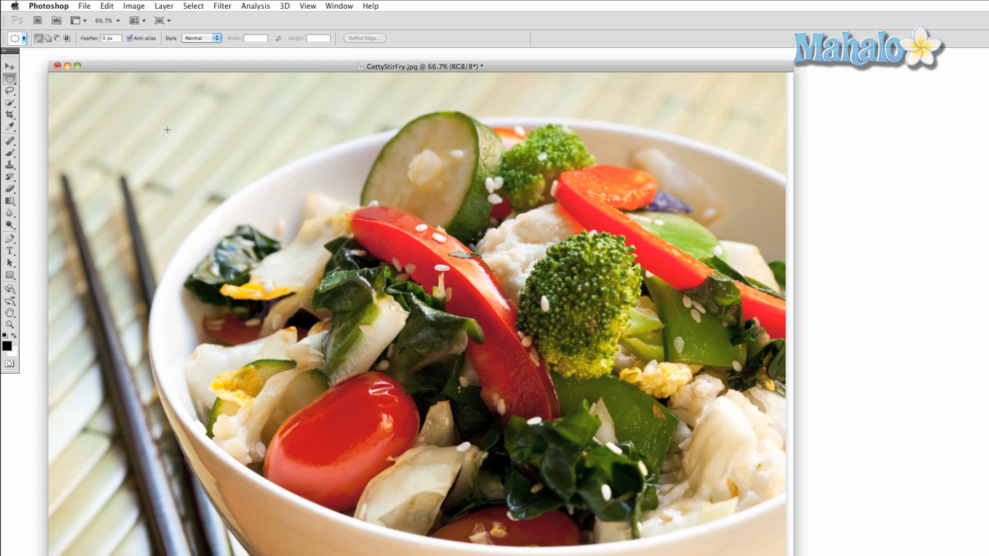
mouse_move(173, 126)
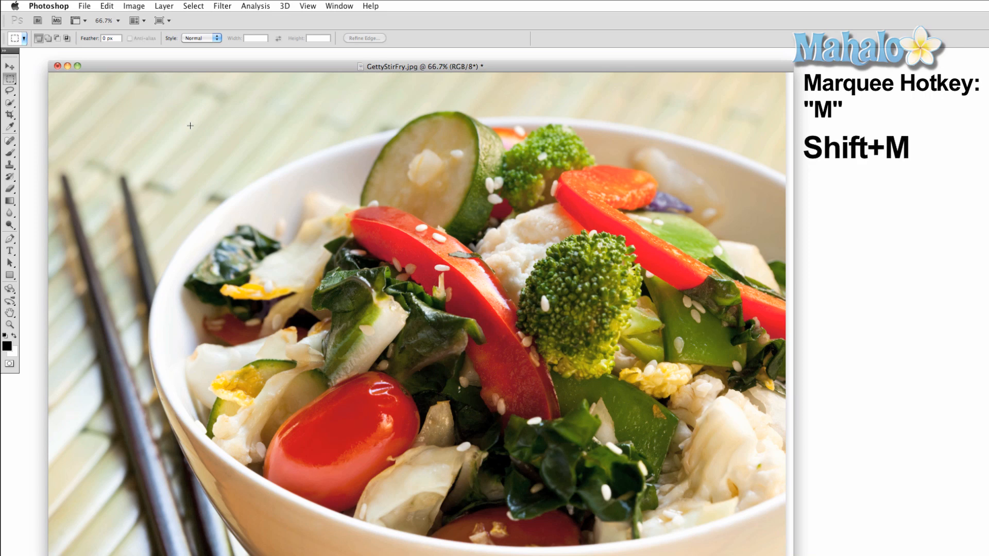
mouse_move(191, 121)
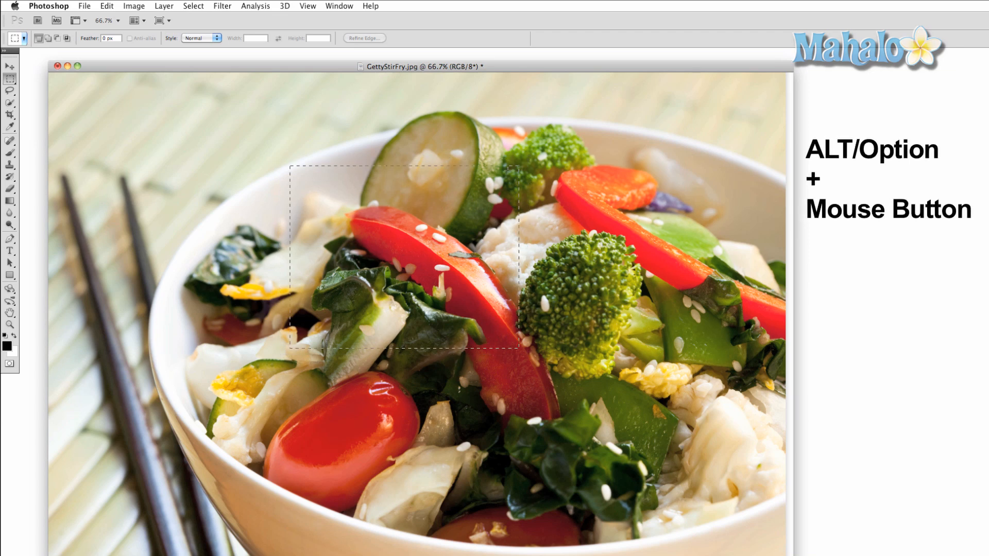
Deselect the rectangular selection around the cucumber and pepper by clicking the canvas.
click(492, 198)
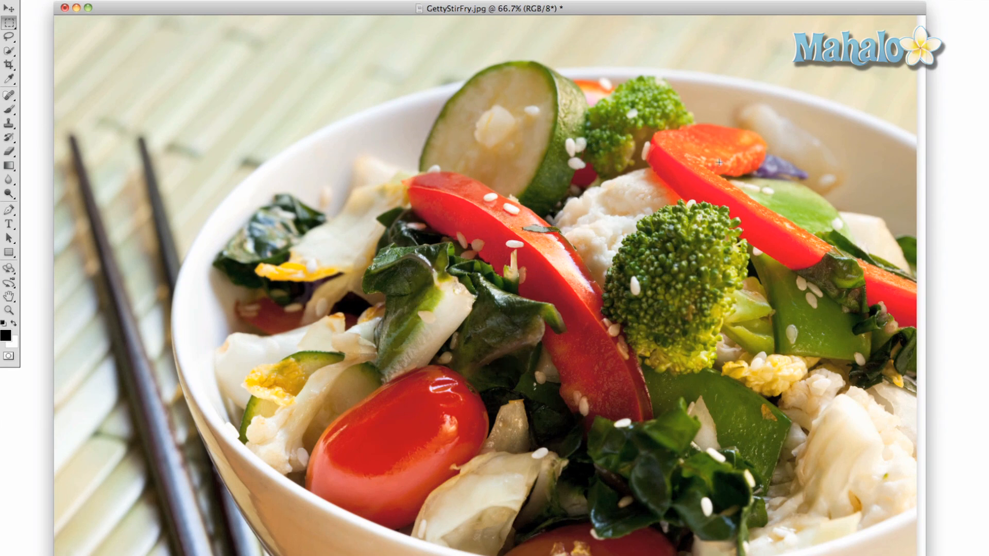
mouse_move(560, 154)
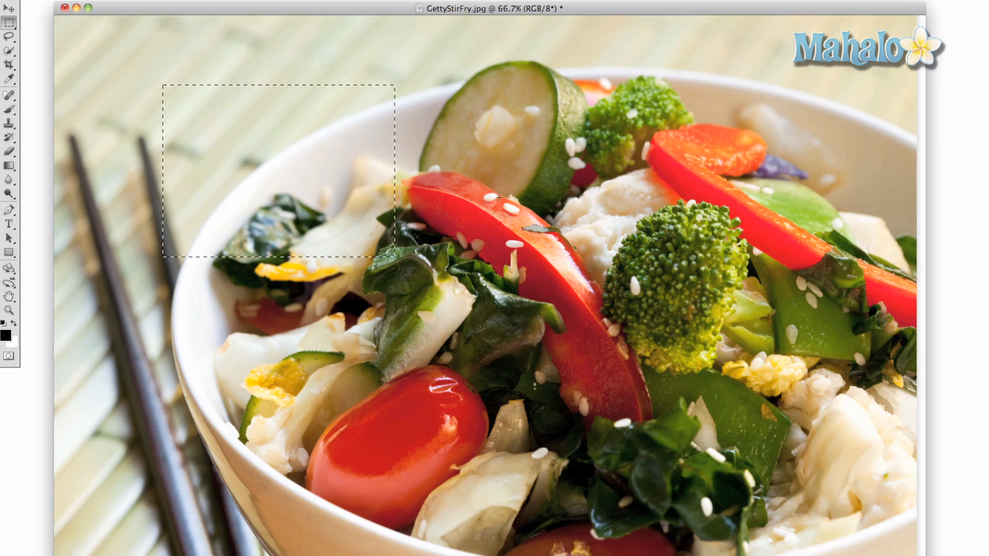
mouse_move(486, 149)
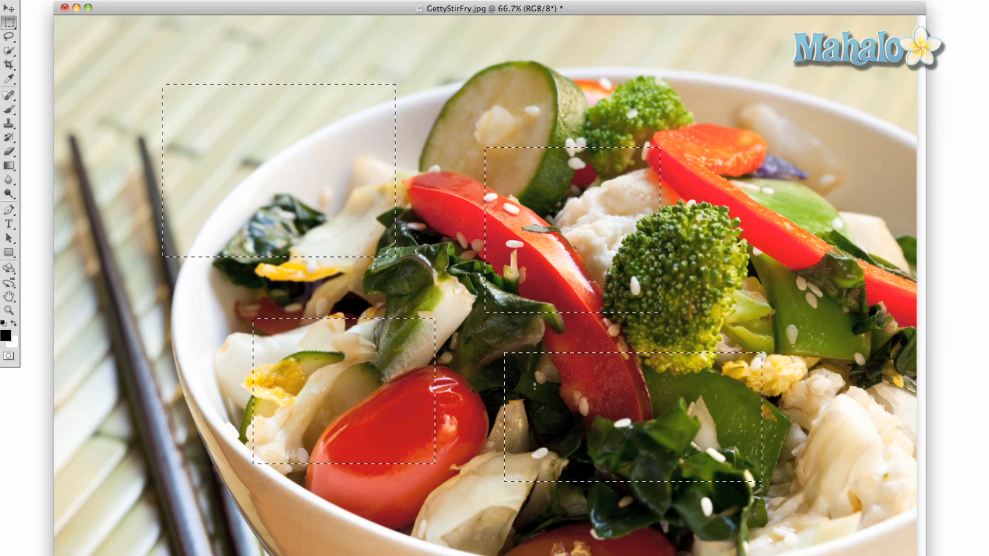
mouse_move(709, 109)
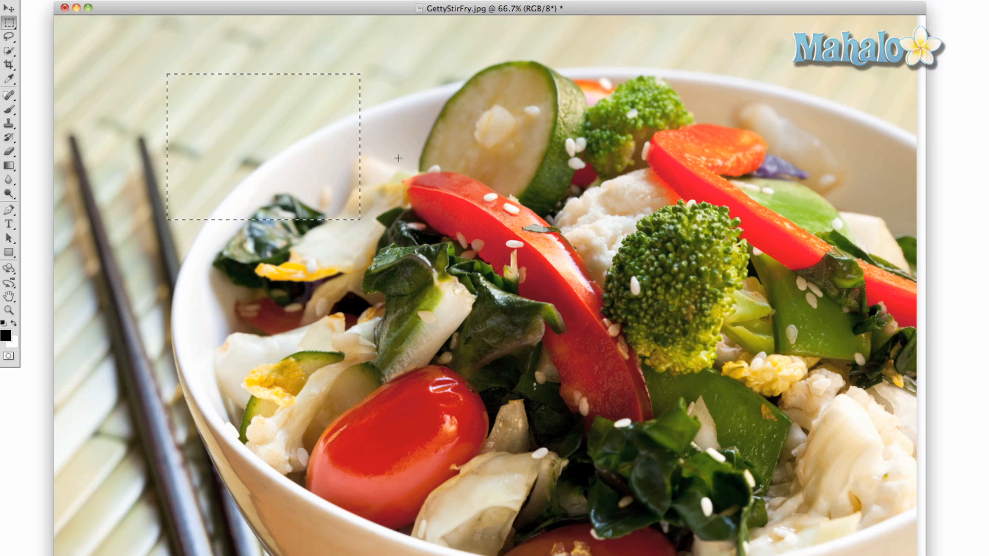
mouse_move(412, 120)
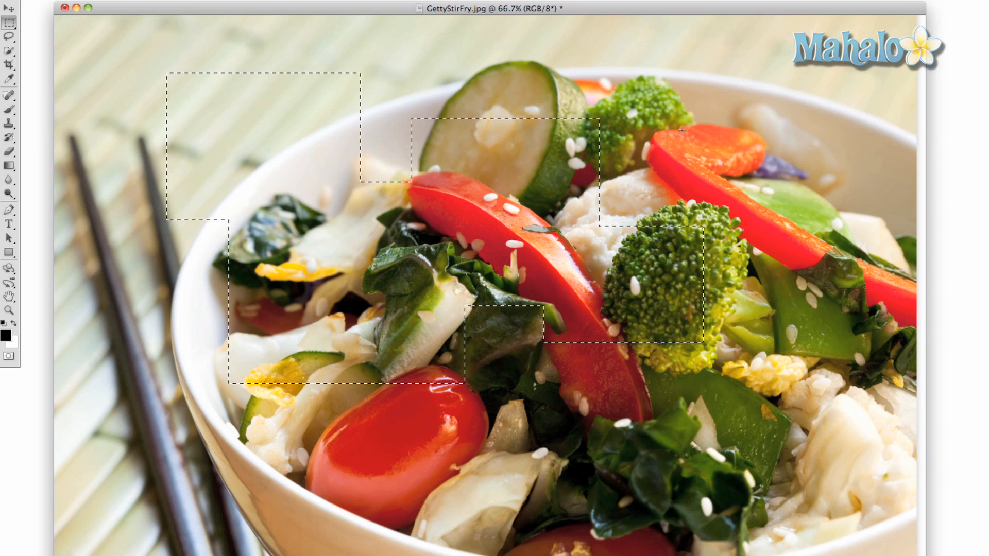
mouse_move(690, 143)
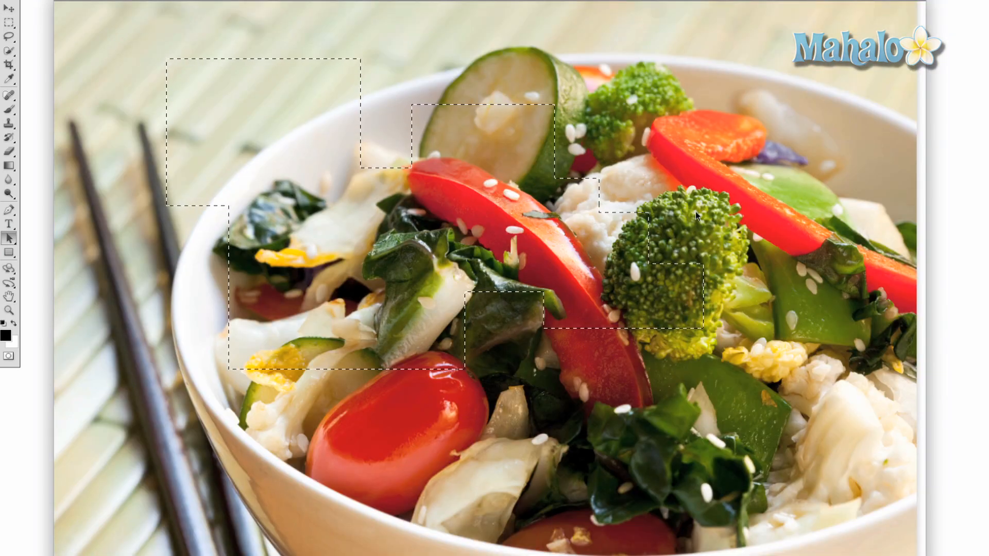
mouse_move(675, 183)
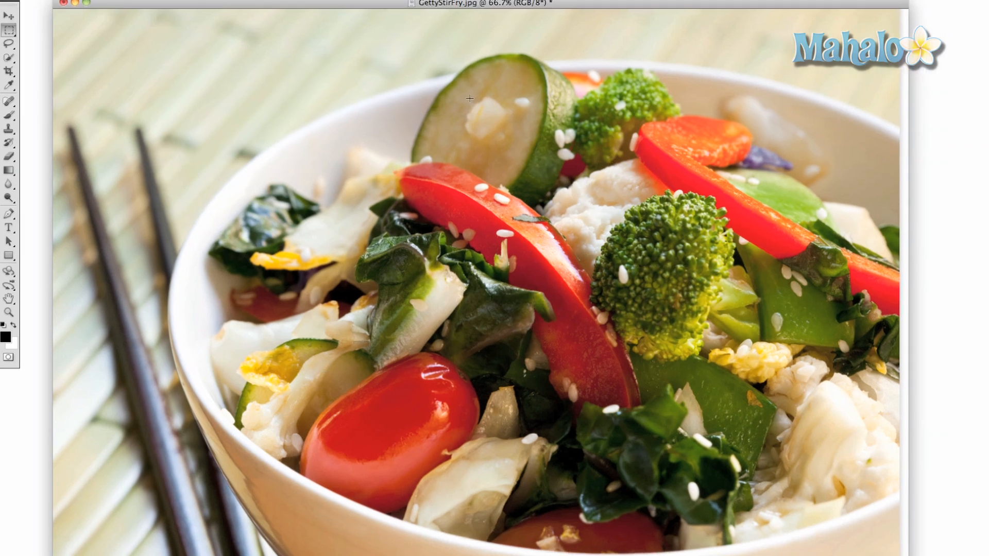
Use the menu bar while the stepped selection remains on the photo.
click(104, 7)
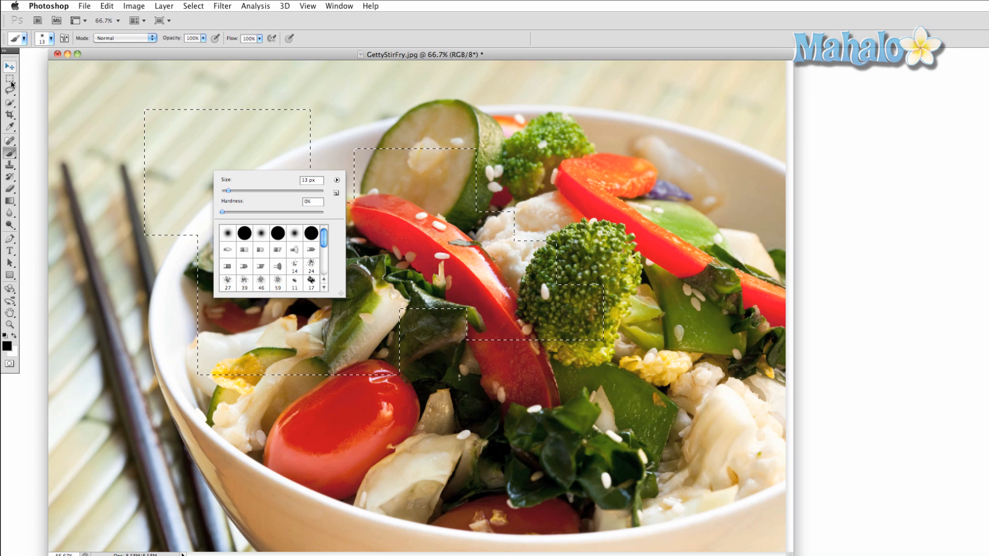
Right-click inside the stepped selection to show its context menu.
right_click(189, 158)
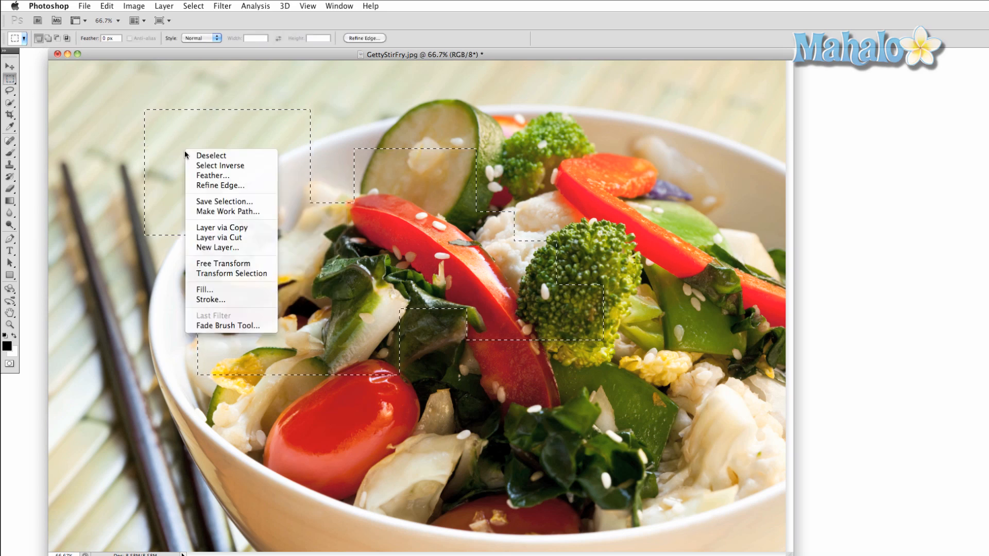
mouse_move(224, 201)
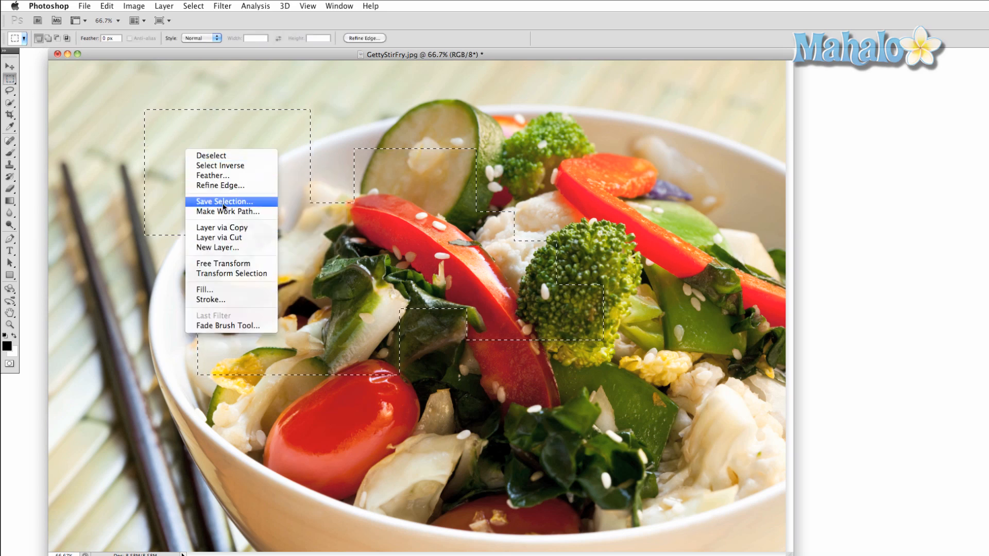
mouse_move(285, 138)
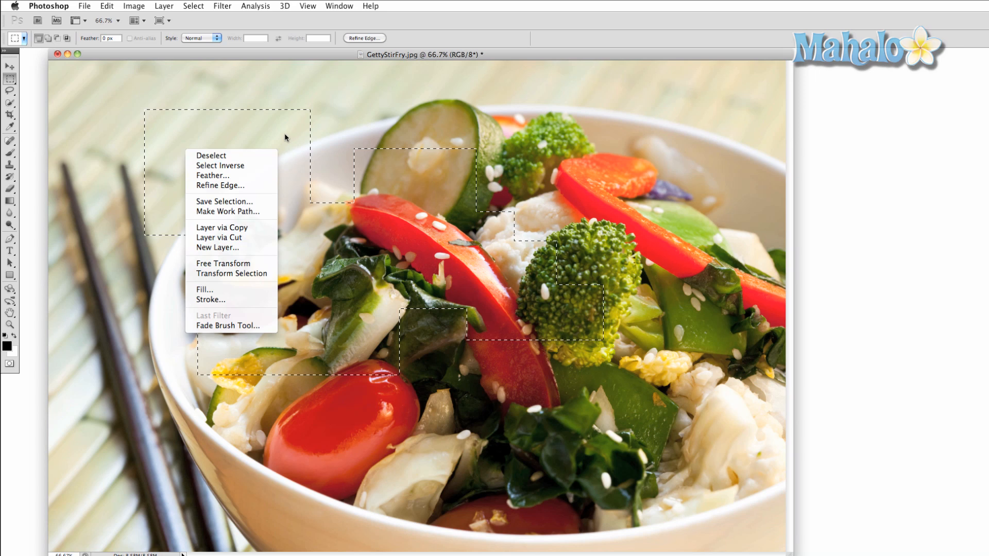